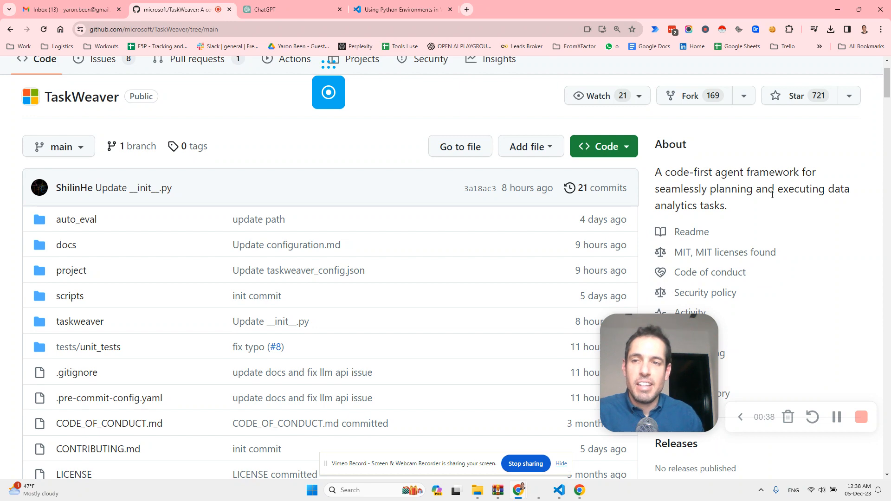
Step: Scroll past the TaskWeaver file list to the README's Highlighted Features, up to Getting started
{"action": "scroll", "scroll_direction": "down", "scroll_amount": 3}
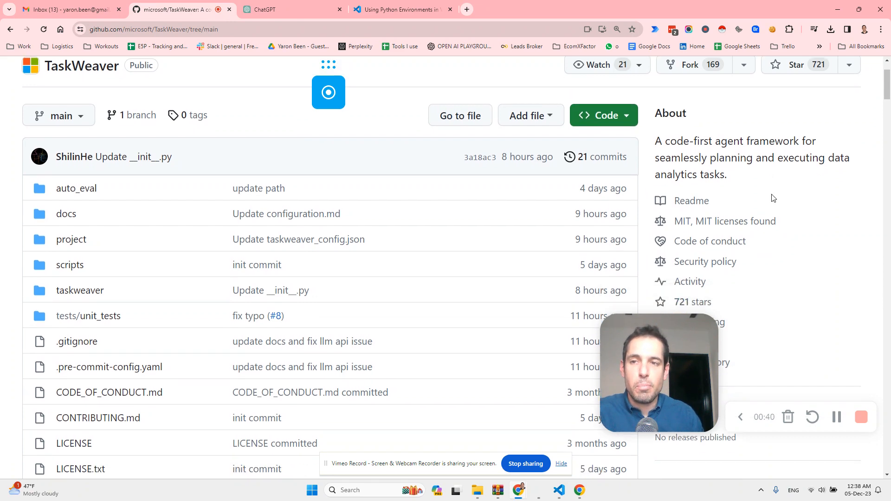
{"action": "scroll", "scroll_direction": "down", "scroll_amount": 3}
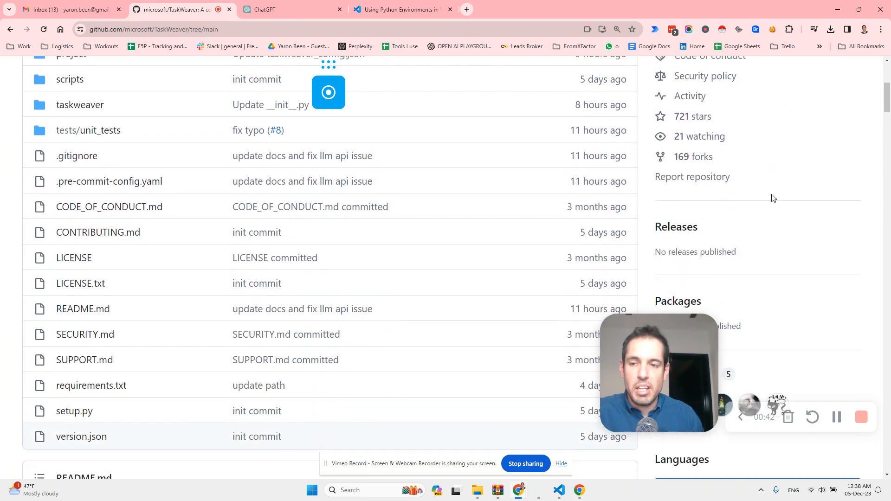
{"action": "scroll", "scroll_direction": "down", "scroll_amount": 3}
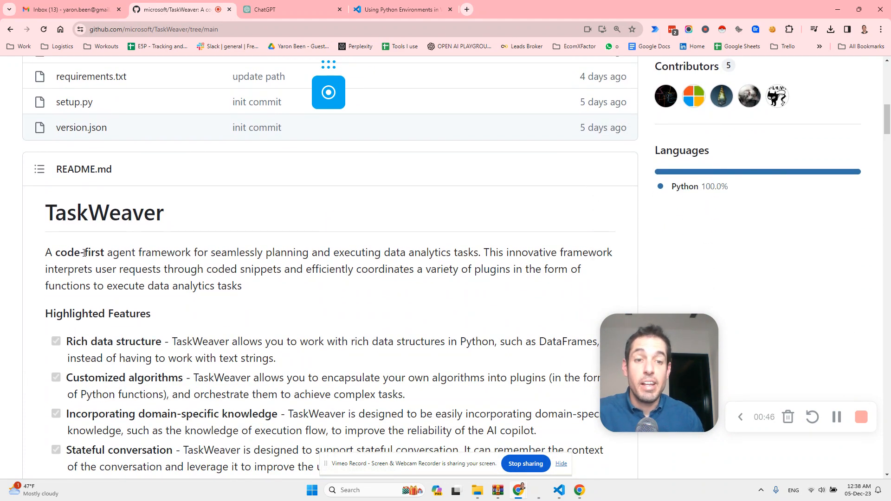
{"action": "scroll", "scroll_direction": "down", "scroll_amount": 3}
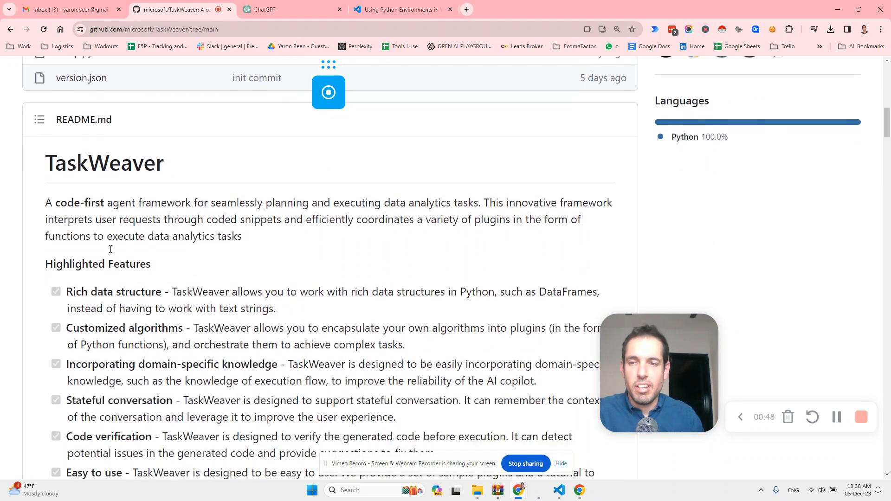
{"action": "scroll", "scroll_direction": "down", "scroll_amount": 3}
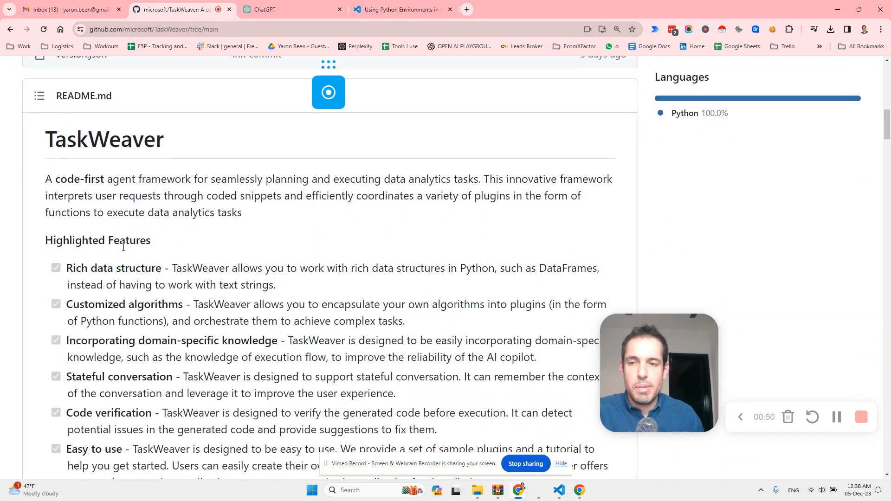
{"action": "scroll", "scroll_direction": "down", "scroll_amount": 3}
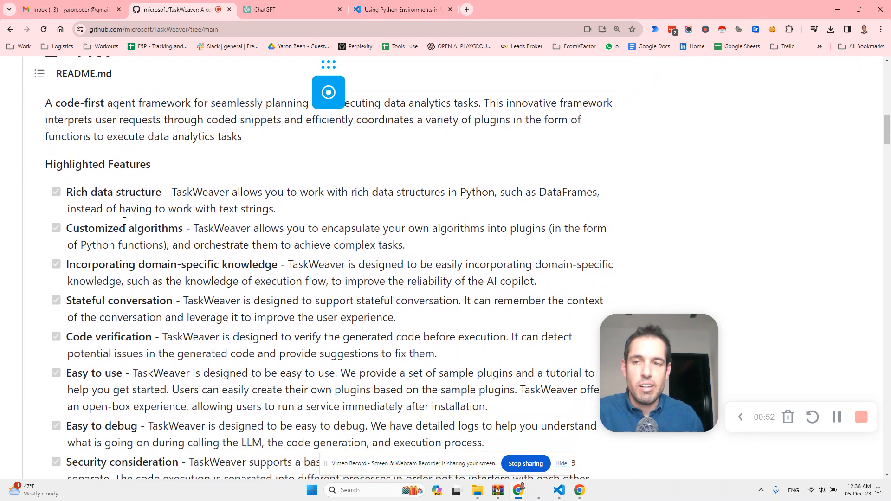
{"action": "scroll", "scroll_direction": "down", "scroll_amount": 3}
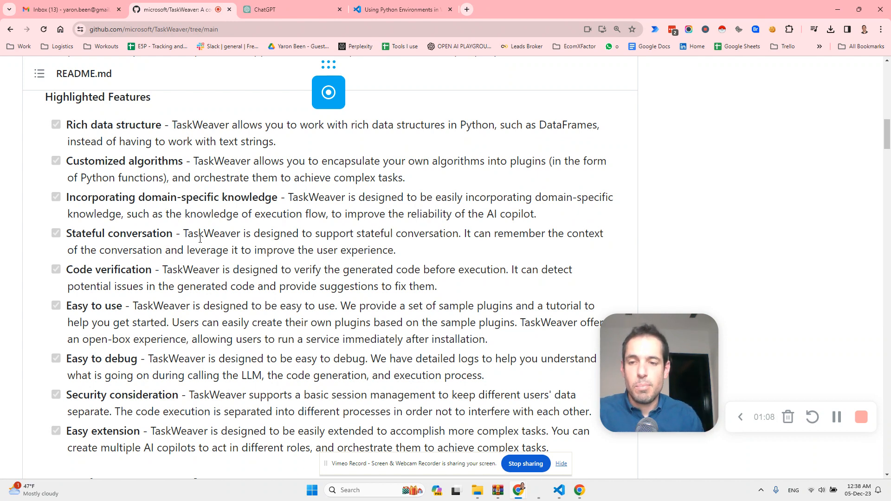
{"action": "scroll", "scroll_direction": "down", "scroll_amount": 3}
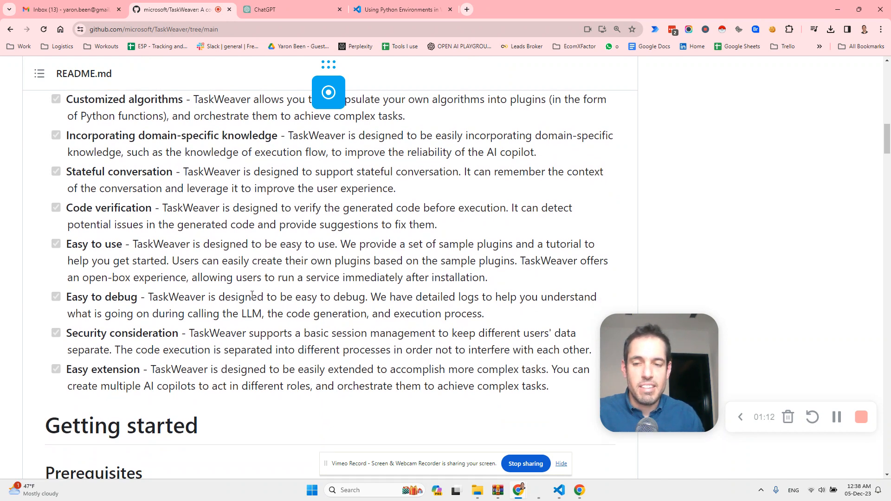
Step: Read through Quick Start, Project Directory and OpenAI Configuration, then switch to the VS Code project
{"action": "scroll", "scroll_direction": "down", "scroll_amount": 3}
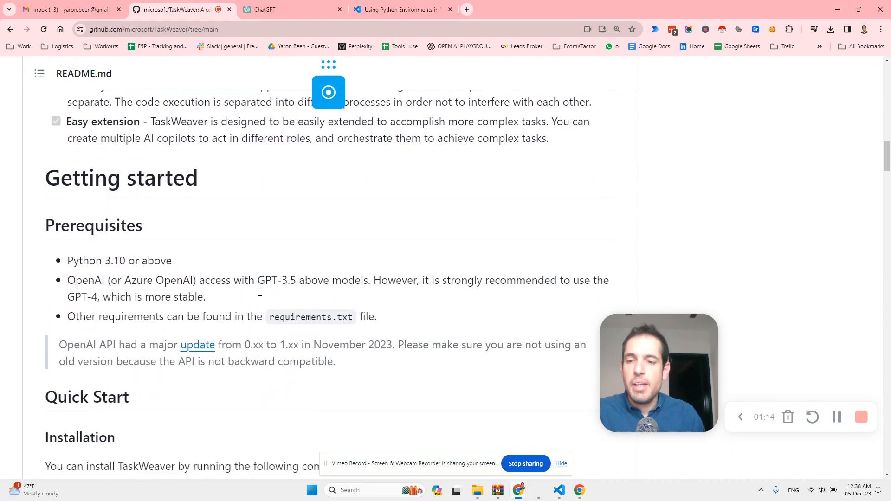
{"action": "scroll", "scroll_direction": "down", "scroll_amount": 3}
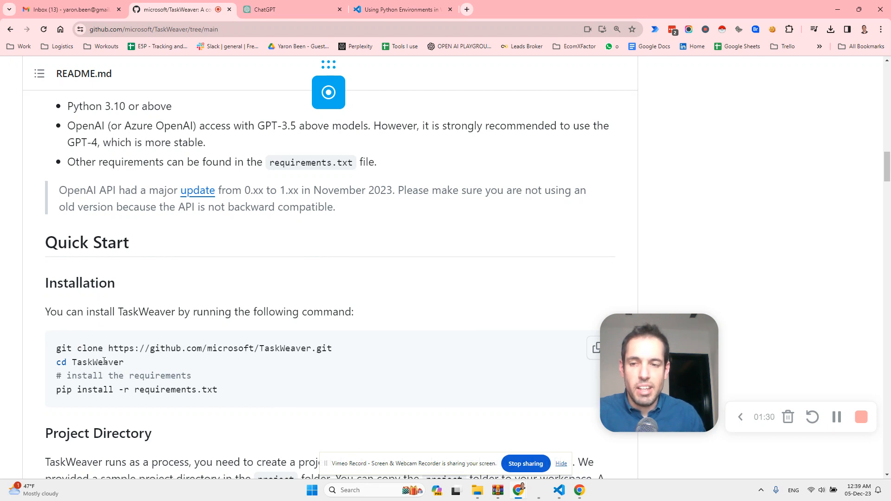
{"action": "scroll", "scroll_direction": "down", "scroll_amount": 3}
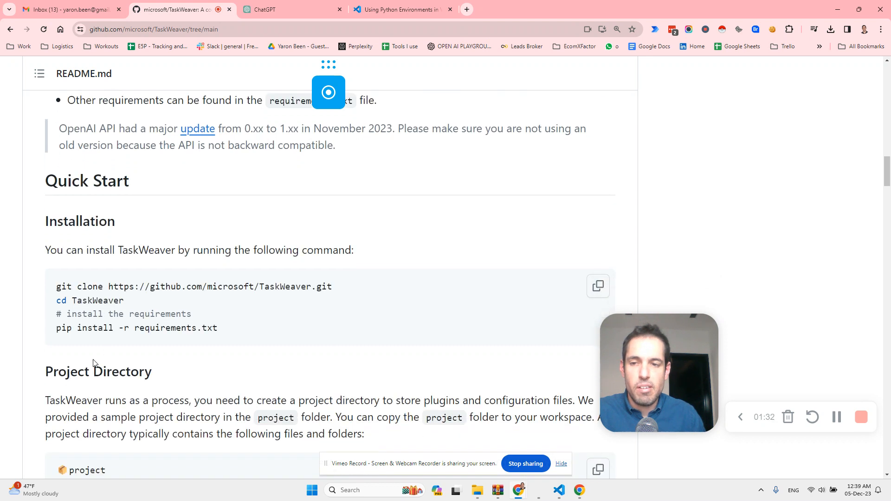
{"action": "scroll", "scroll_direction": "down", "scroll_amount": 3}
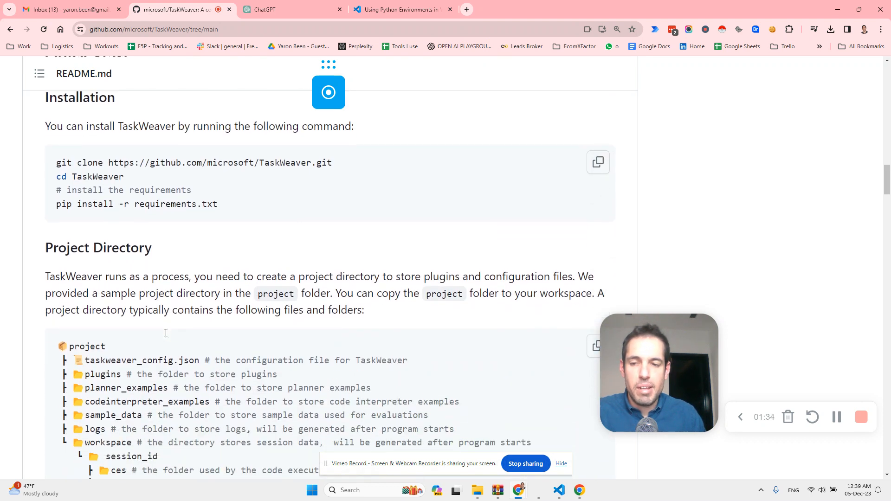
{"action": "scroll", "scroll_direction": "down", "scroll_amount": 3}
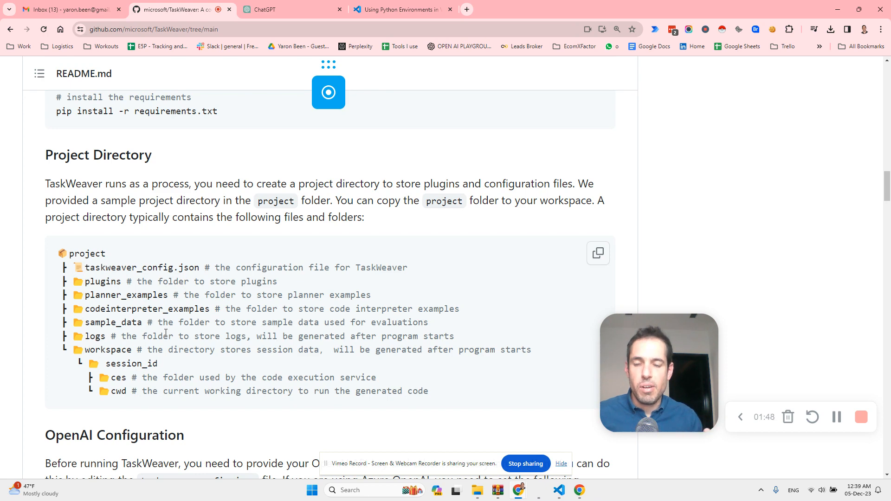
{"action": "scroll", "scroll_direction": "down", "scroll_amount": 3}
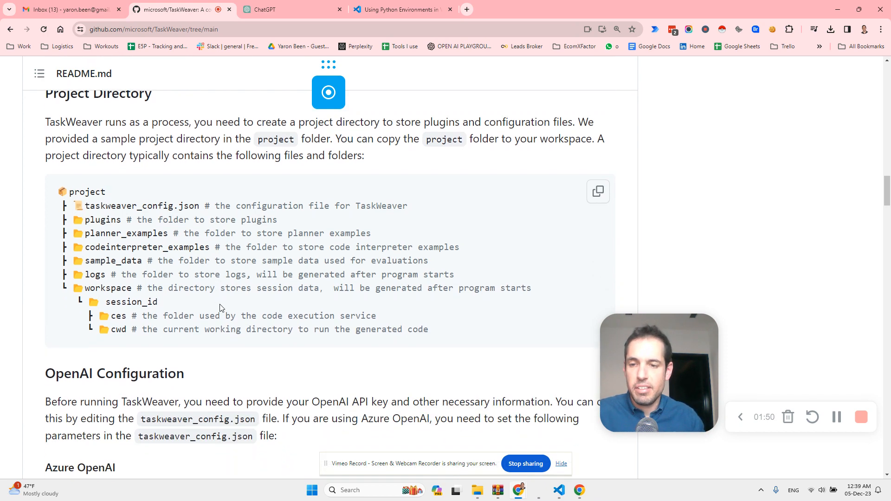
{"action": "scroll", "scroll_direction": "down", "scroll_amount": 3}
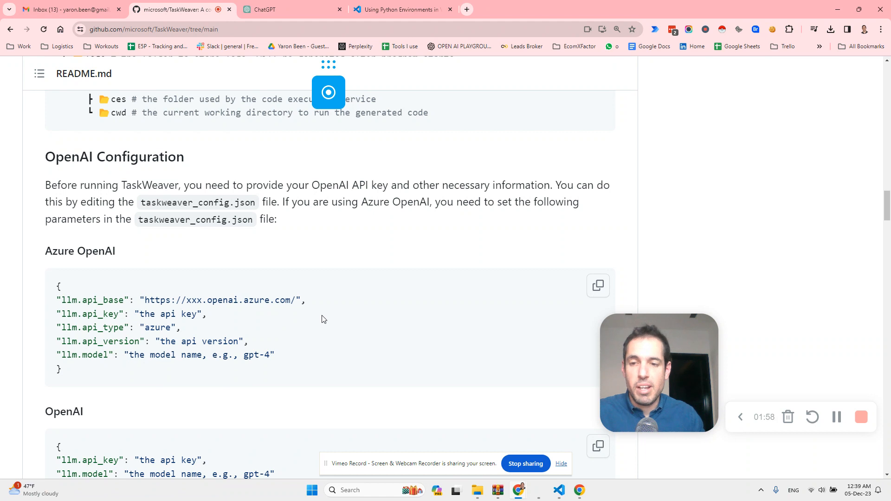
{"action": "scroll", "scroll_direction": "down", "scroll_amount": 3}
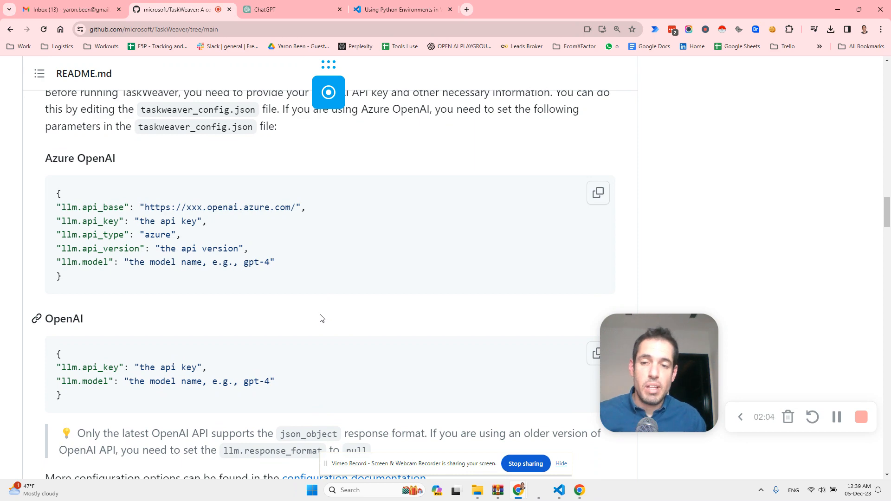
{"action": "left_click", "coordinate": [558, 490]}
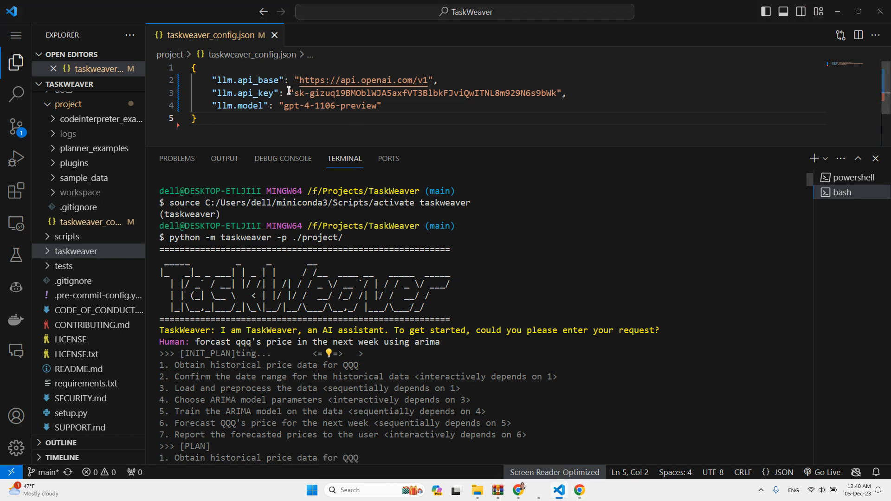
{"action": "mouse_move", "coordinate": [299, 101]}
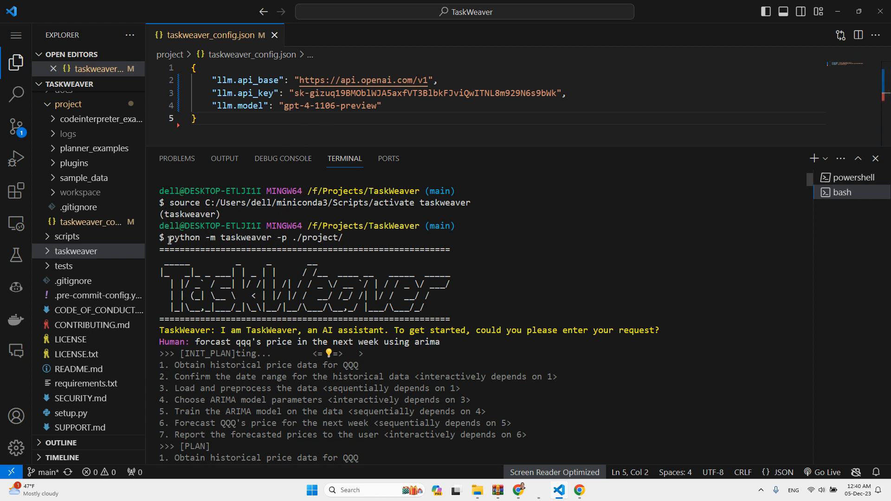
Step: Highlight the python -m taskweaver command that launched TaskWeaver in the terminal
{"action": "left_click_drag", "start_coordinate": [169, 237], "coordinate": [336, 238]}
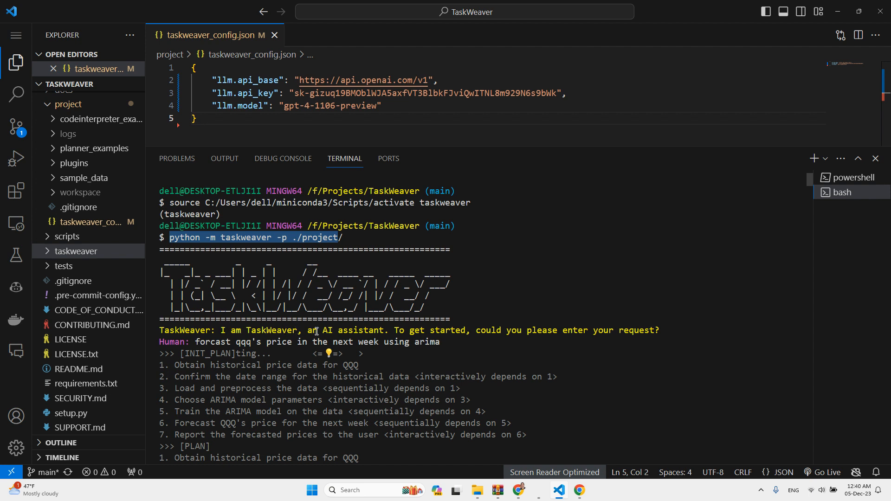
{"action": "mouse_move", "coordinate": [453, 326]}
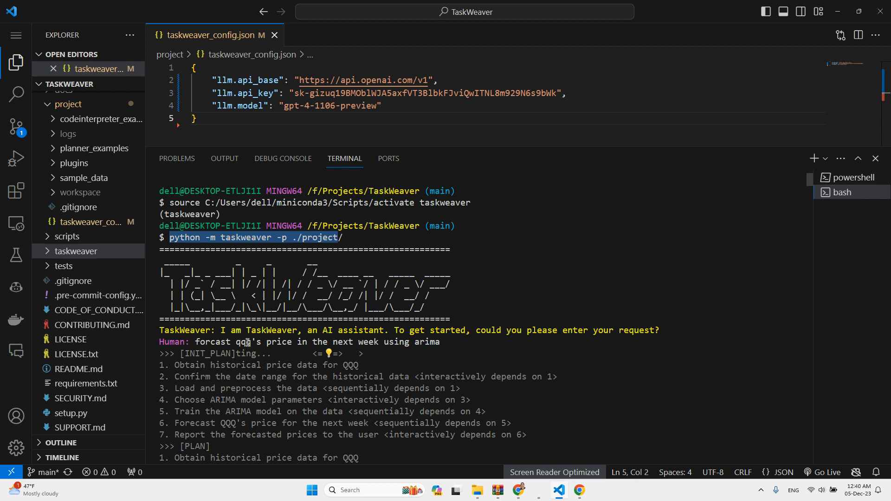
{"action": "mouse_move", "coordinate": [271, 341]}
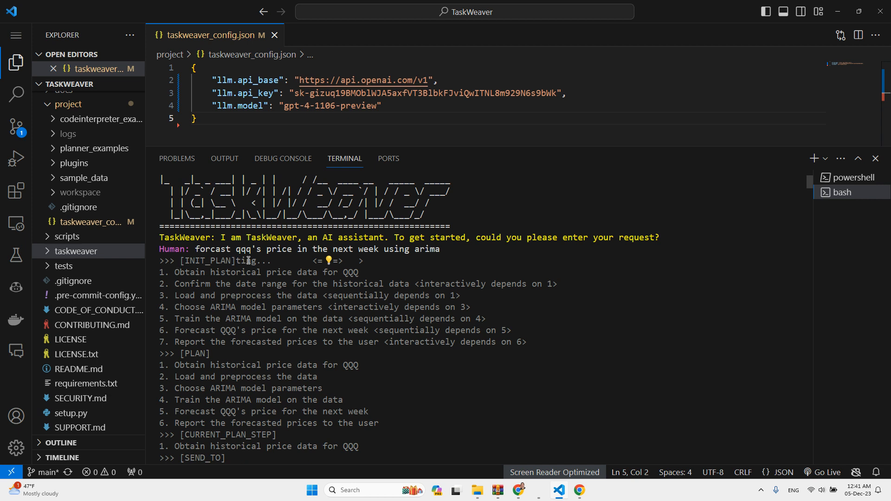
{"action": "mouse_move", "coordinate": [228, 236]}
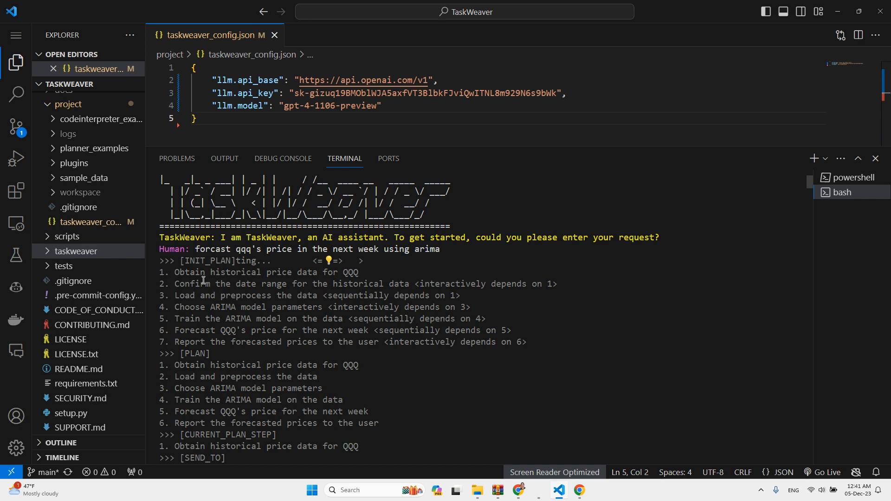
{"action": "mouse_move", "coordinate": [303, 276]}
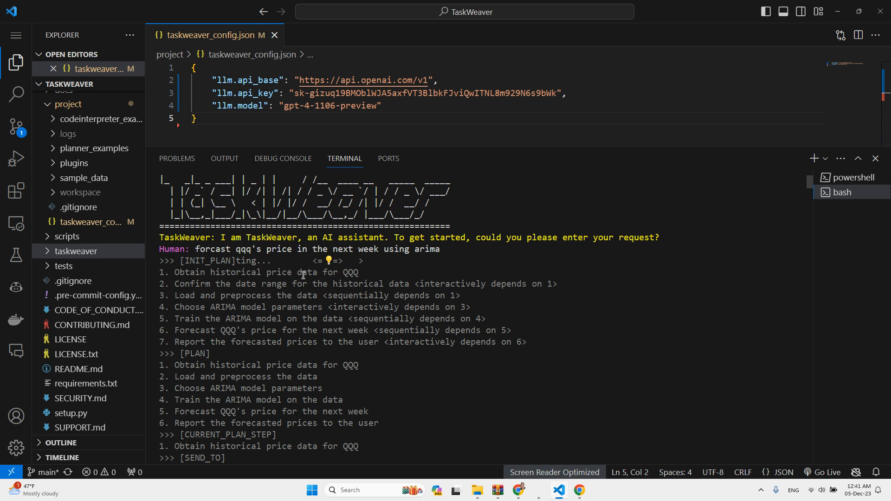
{"action": "mouse_move", "coordinate": [195, 286]}
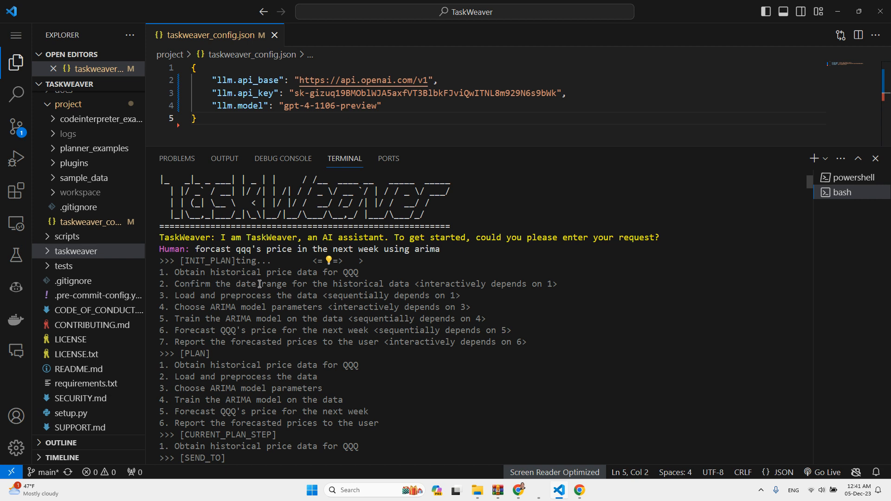
{"action": "mouse_move", "coordinate": [340, 284]}
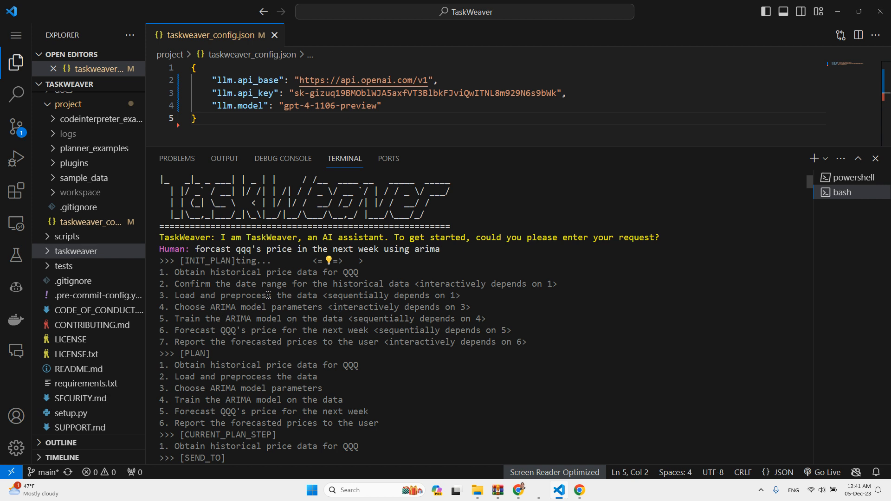
{"action": "mouse_move", "coordinate": [271, 298]}
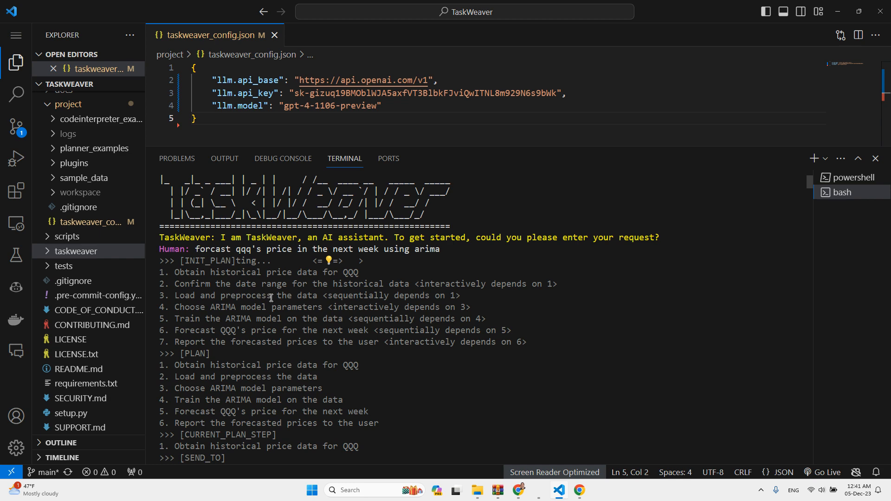
Step: Scroll the terminal to TaskWeaver's revised plan that fetches QQQ history from an online API
{"action": "scroll", "scroll_direction": "down", "scroll_amount": 3}
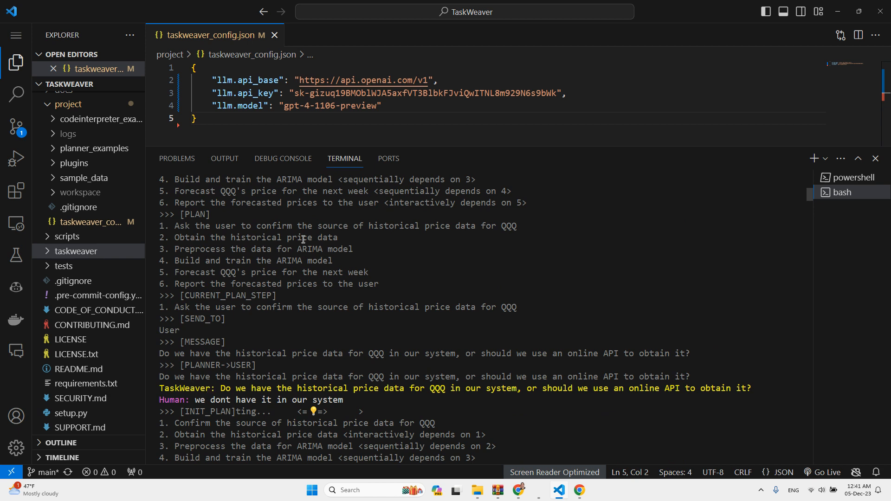
{"action": "mouse_move", "coordinate": [274, 301]}
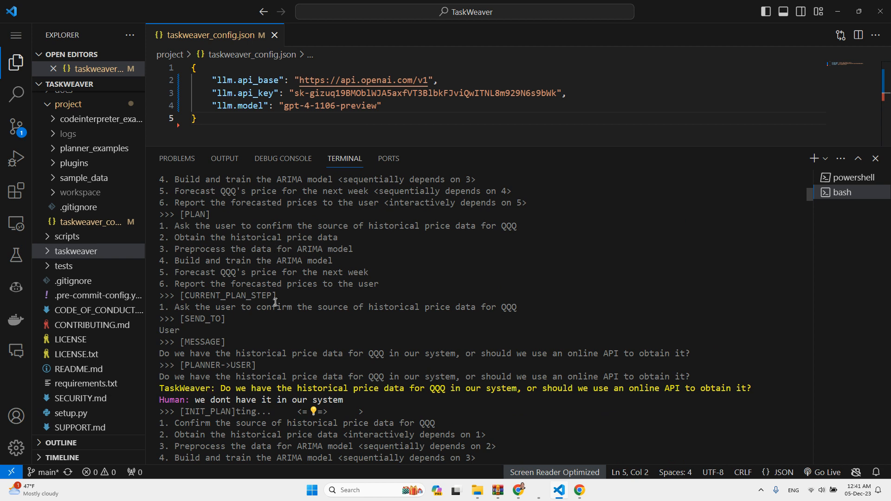
{"action": "mouse_move", "coordinate": [222, 380]}
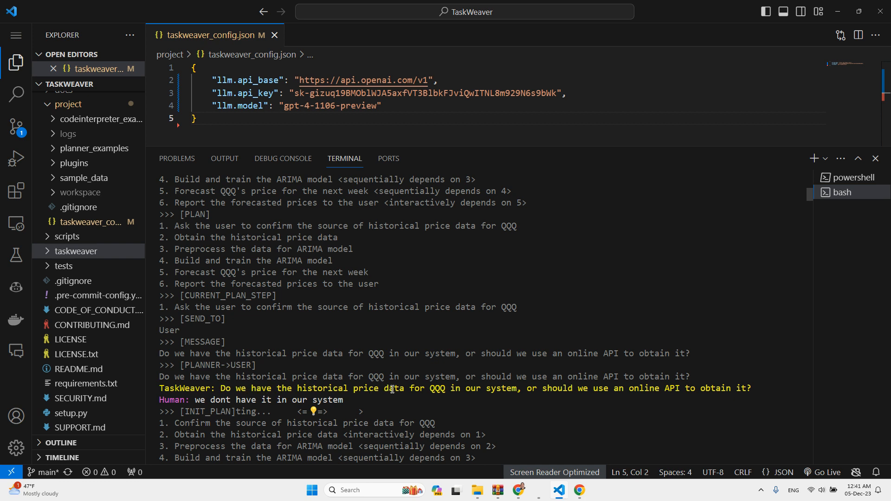
{"action": "mouse_move", "coordinate": [403, 390]}
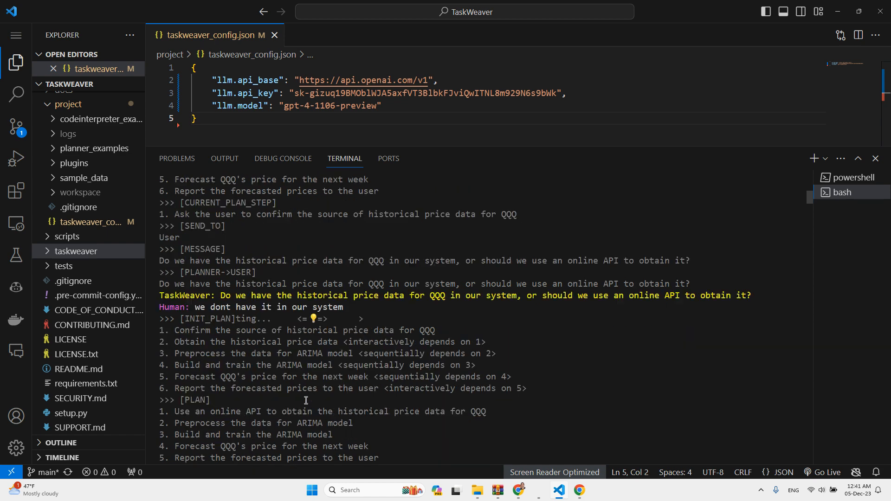
Step: Scroll through the yfinance download code to the QQQ Open, High, Low, Close, Volume table
{"action": "scroll", "scroll_direction": "down", "scroll_amount": 3}
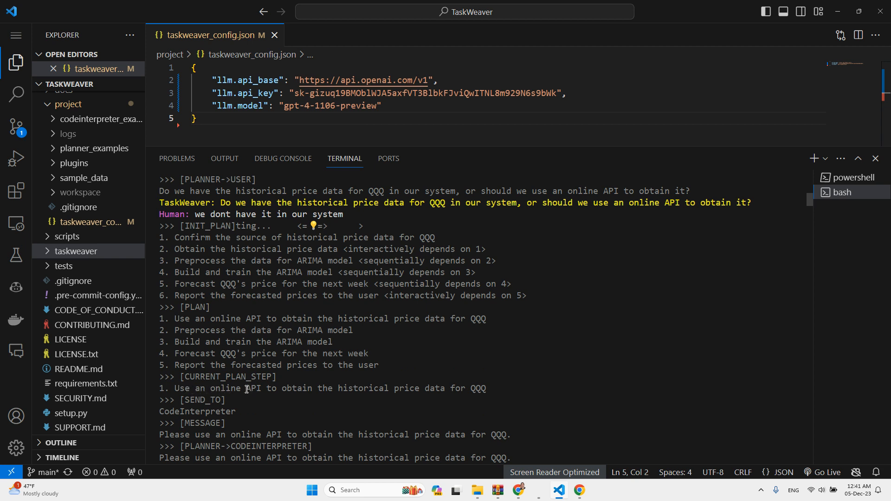
{"action": "mouse_move", "coordinate": [271, 388]}
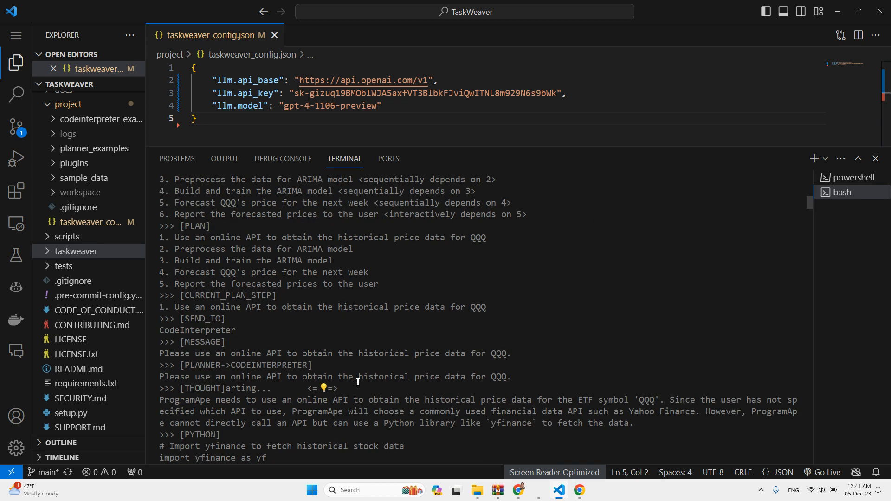
{"action": "mouse_move", "coordinate": [202, 387]}
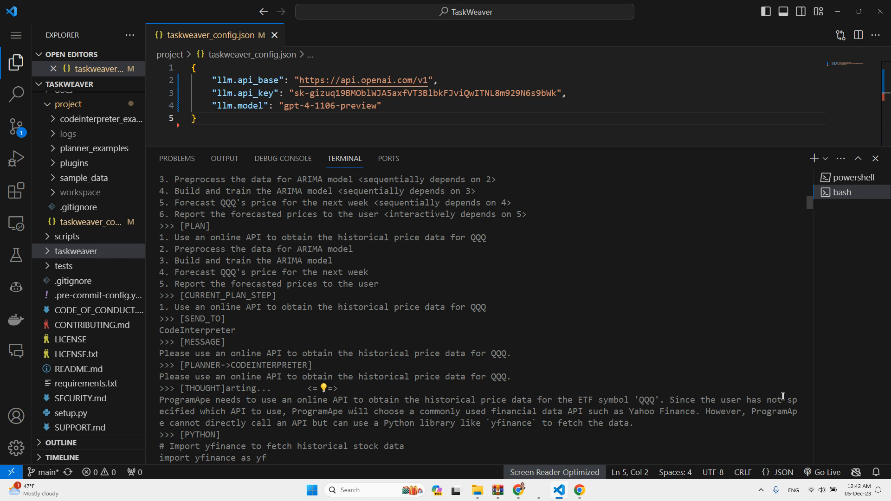
{"action": "mouse_move", "coordinate": [284, 409]}
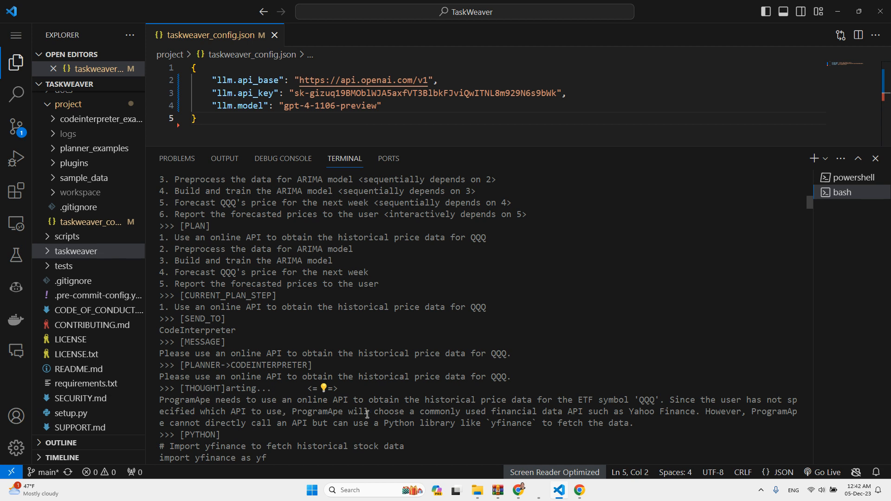
{"action": "mouse_move", "coordinate": [541, 410]}
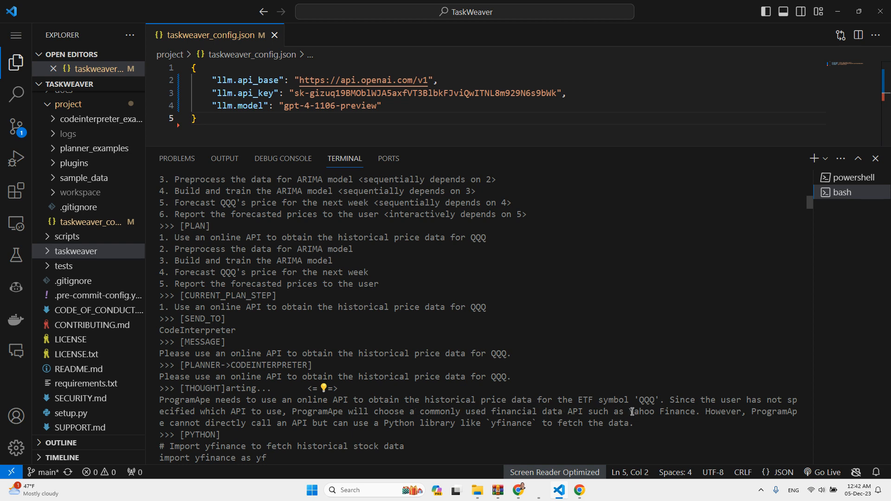
{"action": "scroll", "scroll_direction": "down", "scroll_amount": 3}
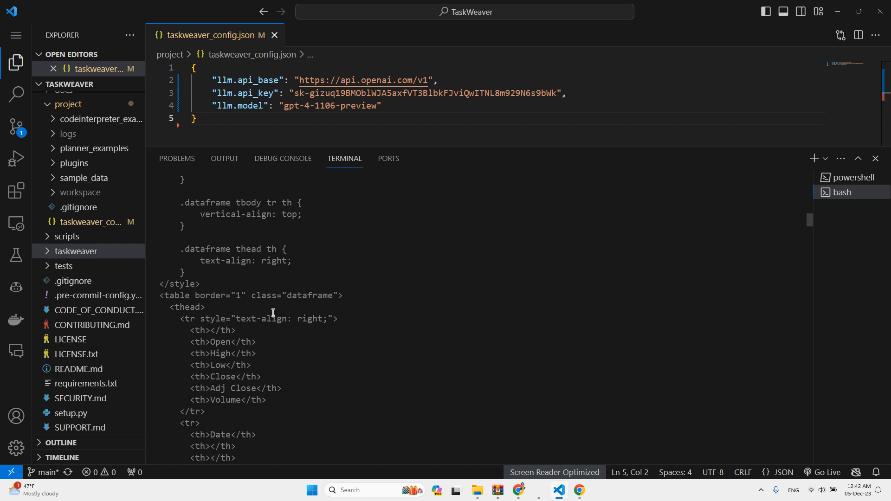
Step: Scroll through the ARIMA(1,1,1) SARIMAX summary to the five-day forecast, $385.27 to $385.71
{"action": "scroll", "scroll_direction": "down", "scroll_amount": 3}
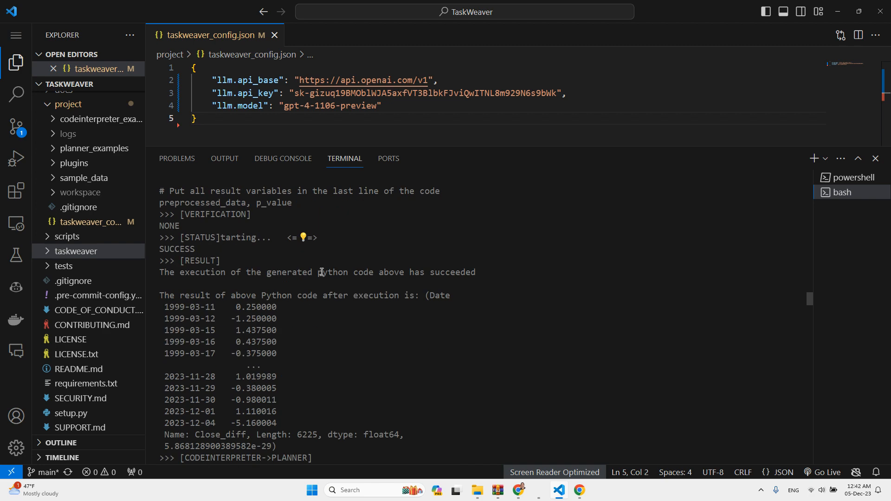
{"action": "scroll", "scroll_direction": "down", "scroll_amount": 3}
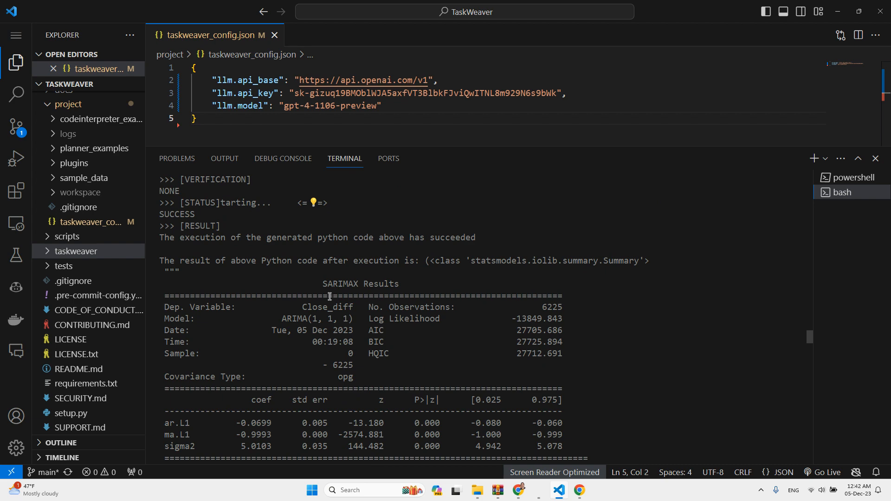
{"action": "scroll", "scroll_direction": "down", "scroll_amount": 3}
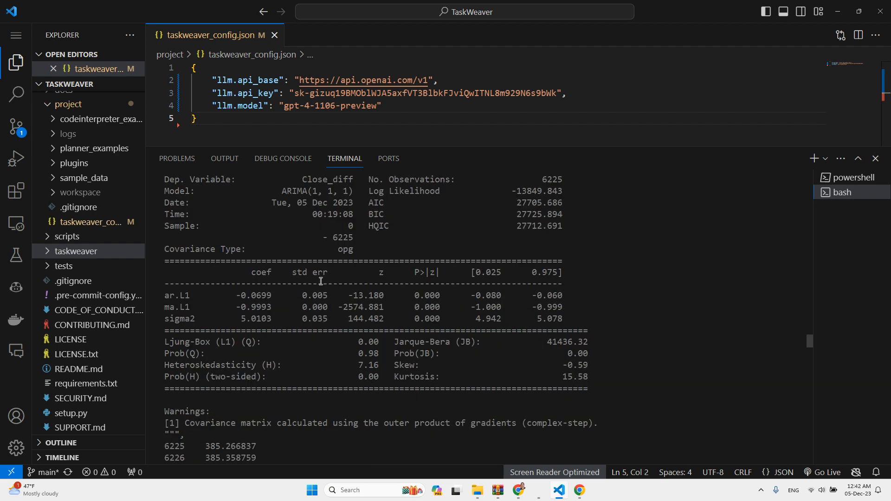
{"action": "scroll", "scroll_direction": "down", "scroll_amount": 3}
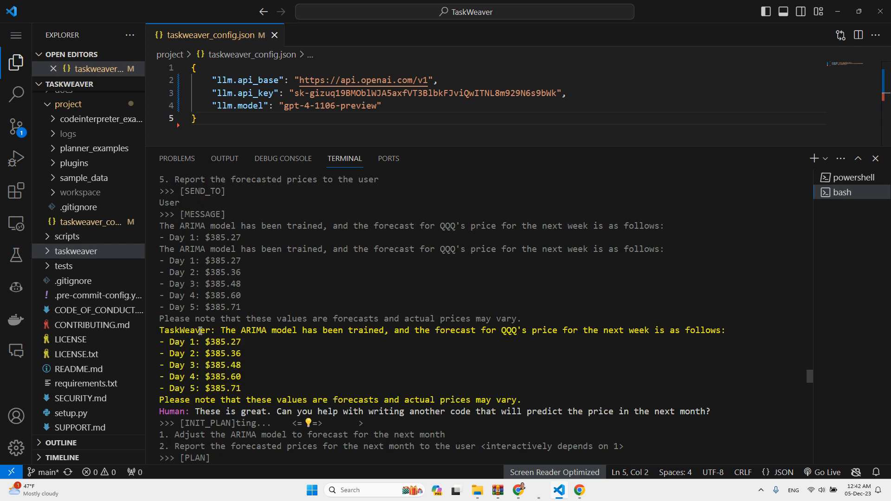
{"action": "mouse_move", "coordinate": [223, 329]}
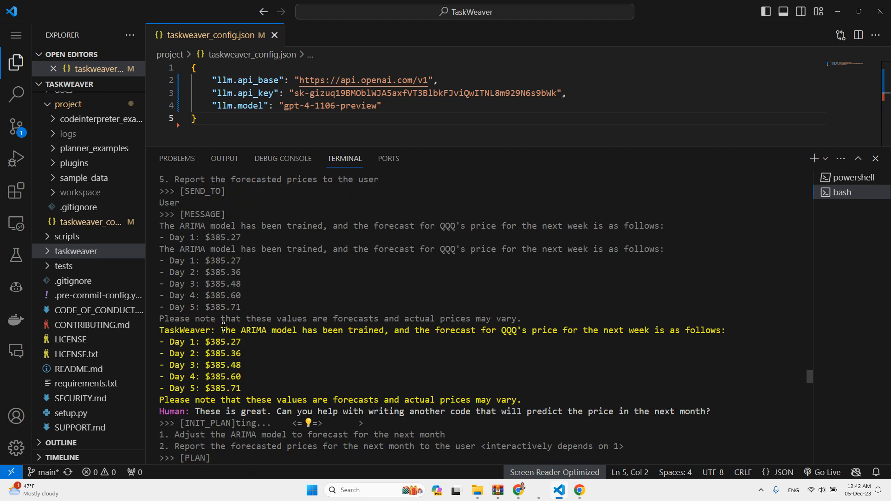
{"action": "mouse_move", "coordinate": [382, 332]}
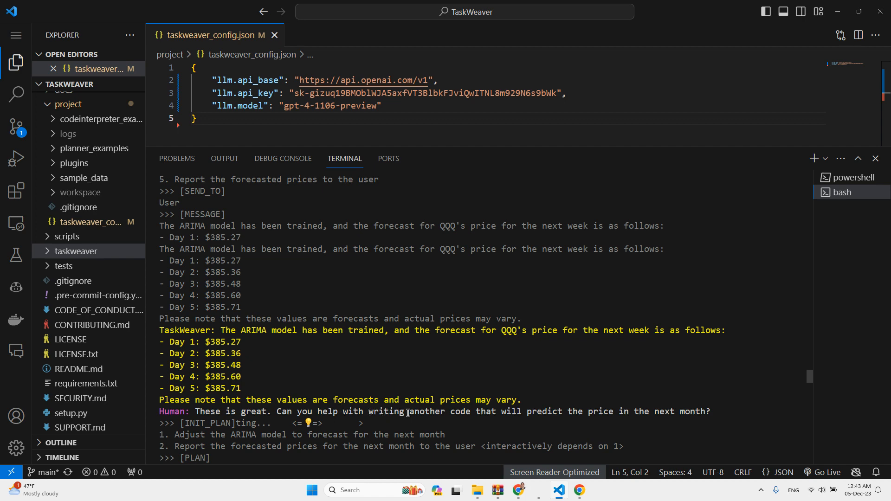
{"action": "mouse_move", "coordinate": [518, 395]}
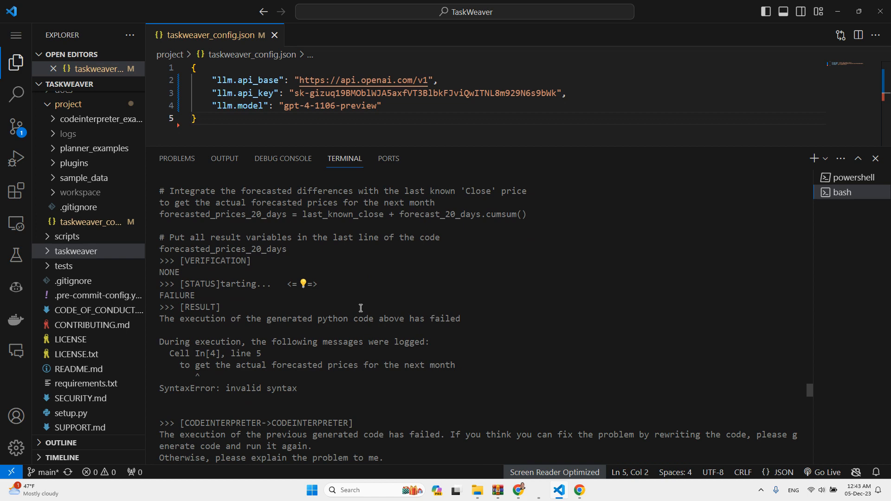
Step: Scroll to the corrected code's 20-trading-day QQQ forecast, climbing from $385.27 to $387.48
{"action": "scroll", "scroll_direction": "down", "scroll_amount": 3}
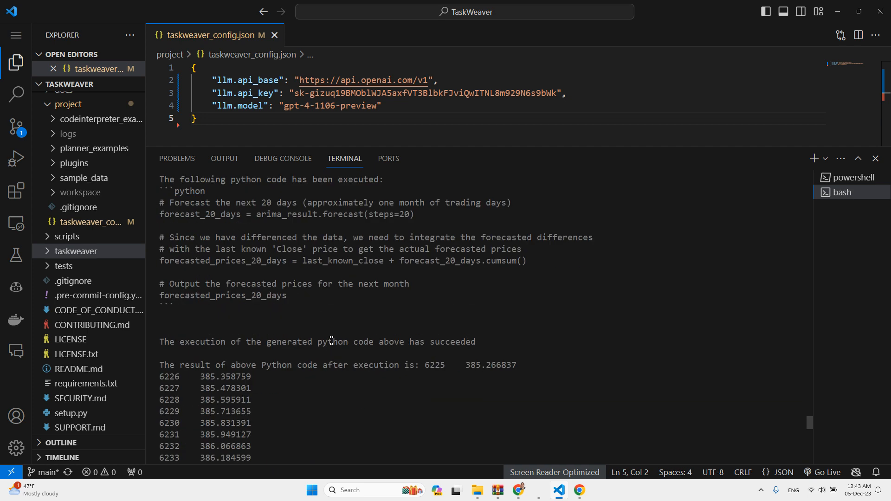
{"action": "scroll", "scroll_direction": "down", "scroll_amount": 3}
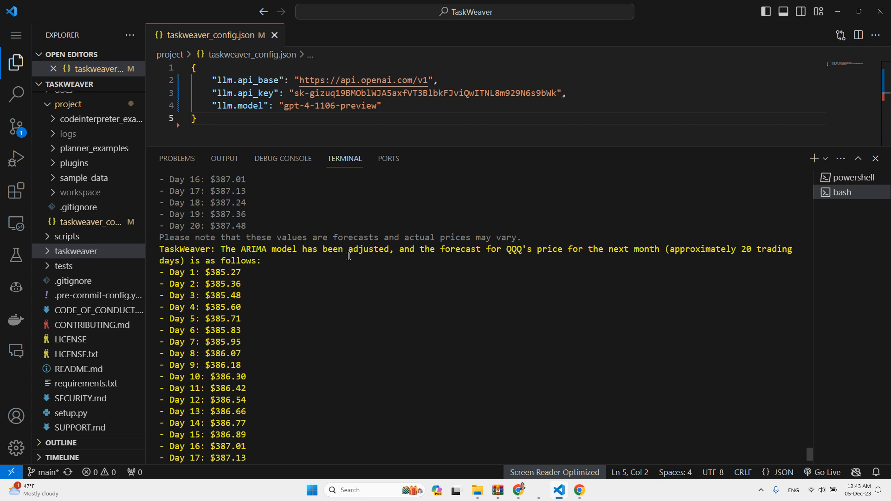
{"action": "mouse_move", "coordinate": [215, 265]}
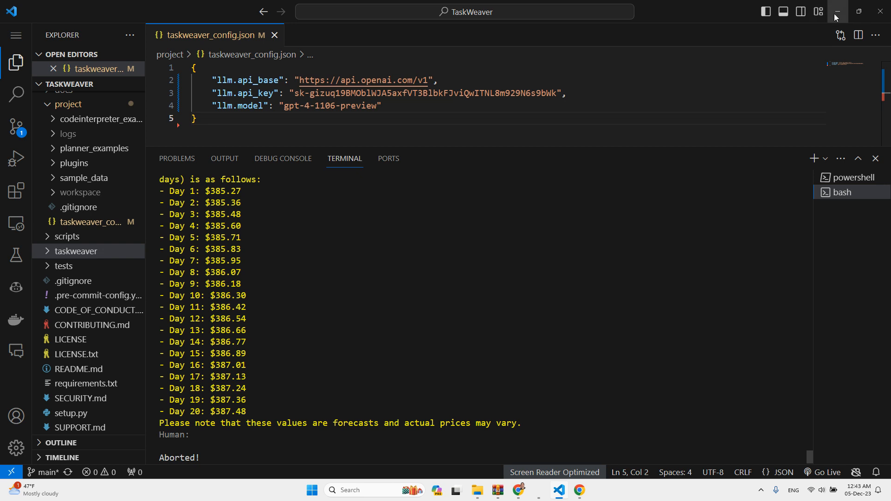
{"action": "mouse_move", "coordinate": [724, 49]}
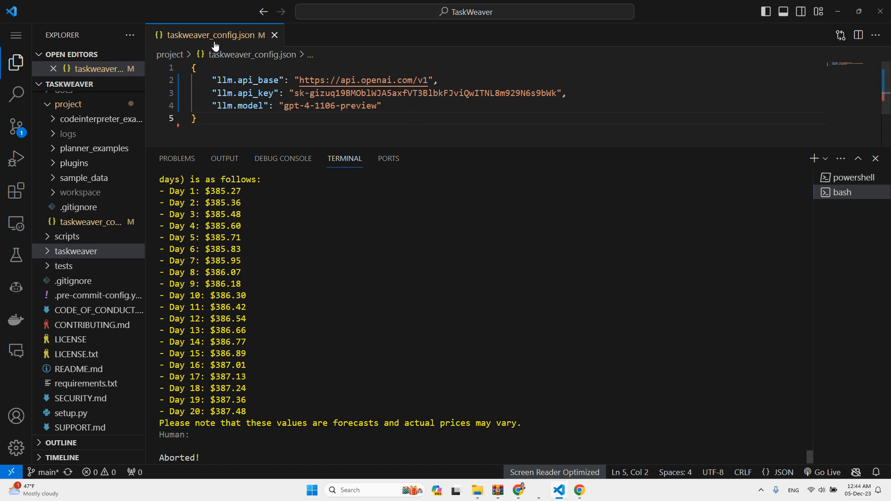
{"action": "mouse_move", "coordinate": [211, 41]}
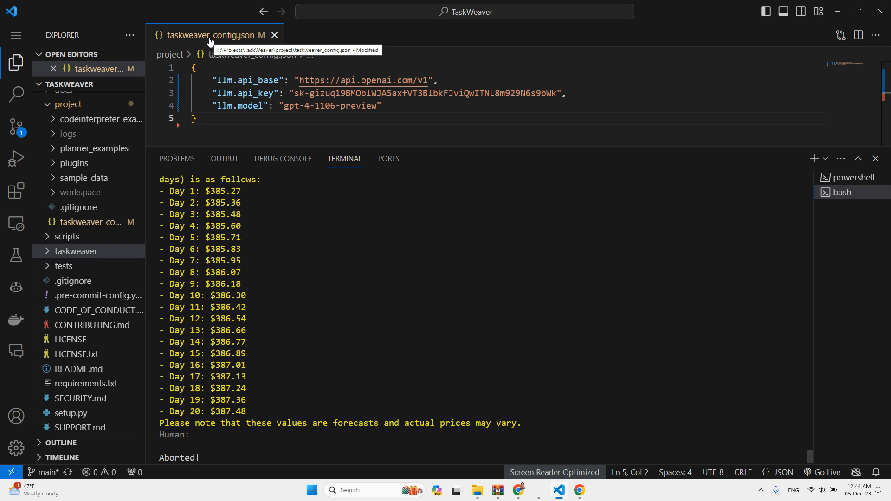